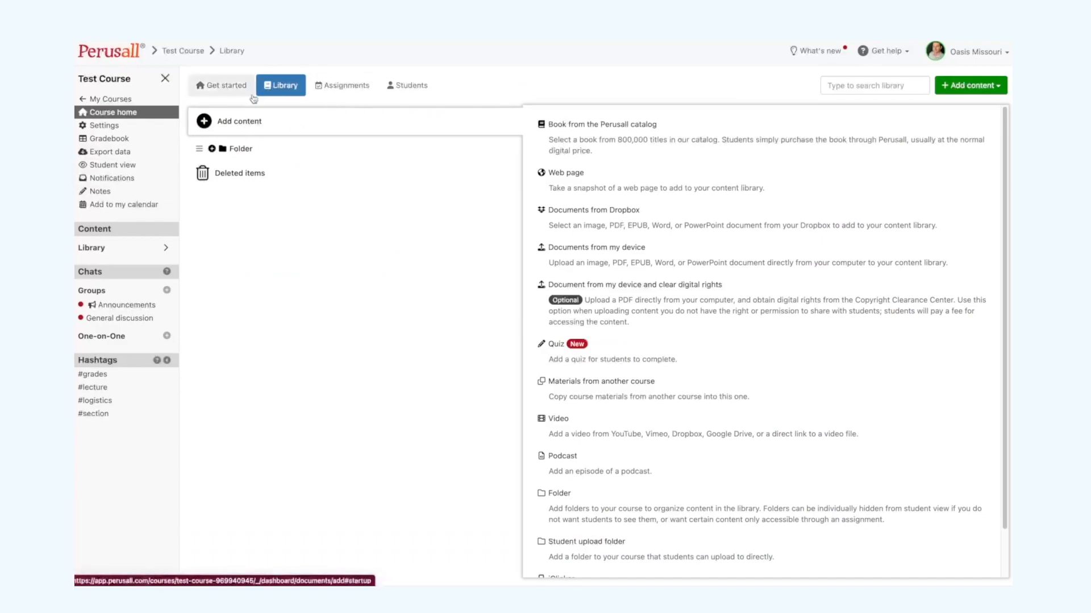
{"action": "mouse_move", "coordinate": [241, 121]}
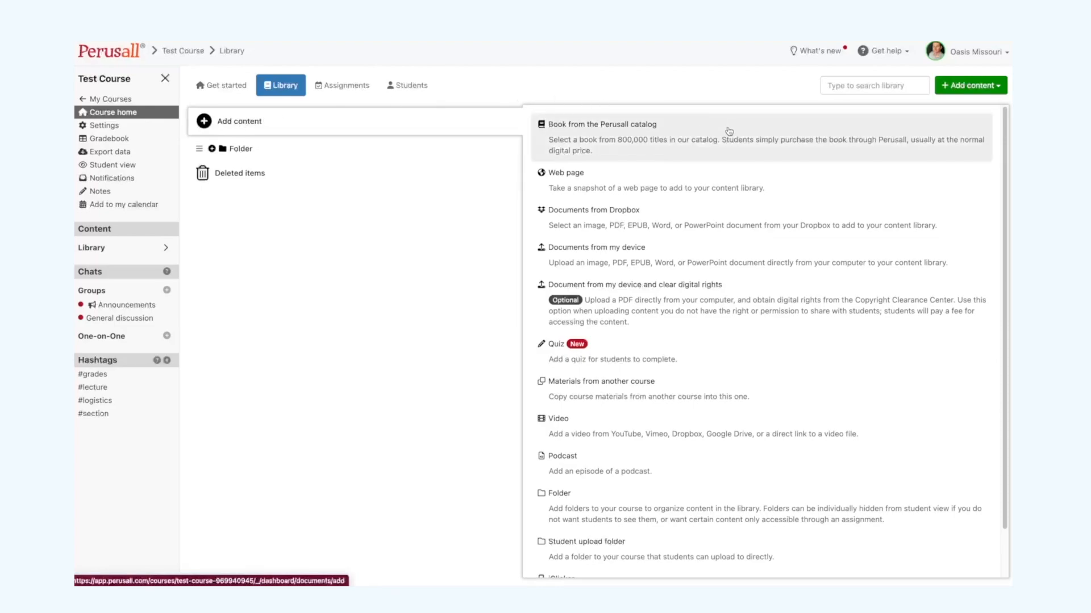
{"action": "mouse_move", "coordinate": [756, 149]}
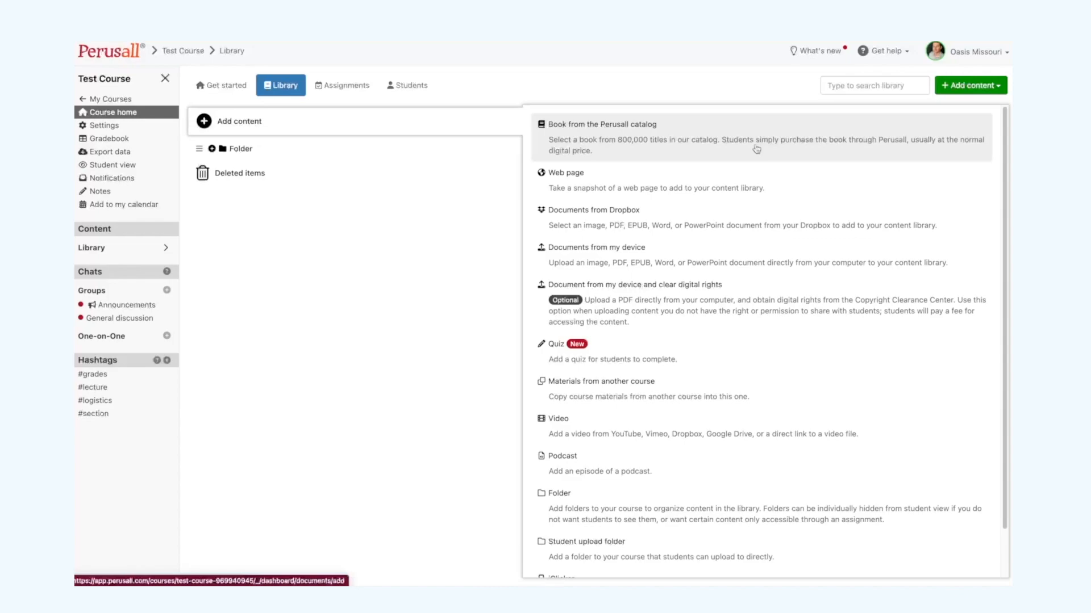
{"action": "mouse_move", "coordinate": [640, 360]}
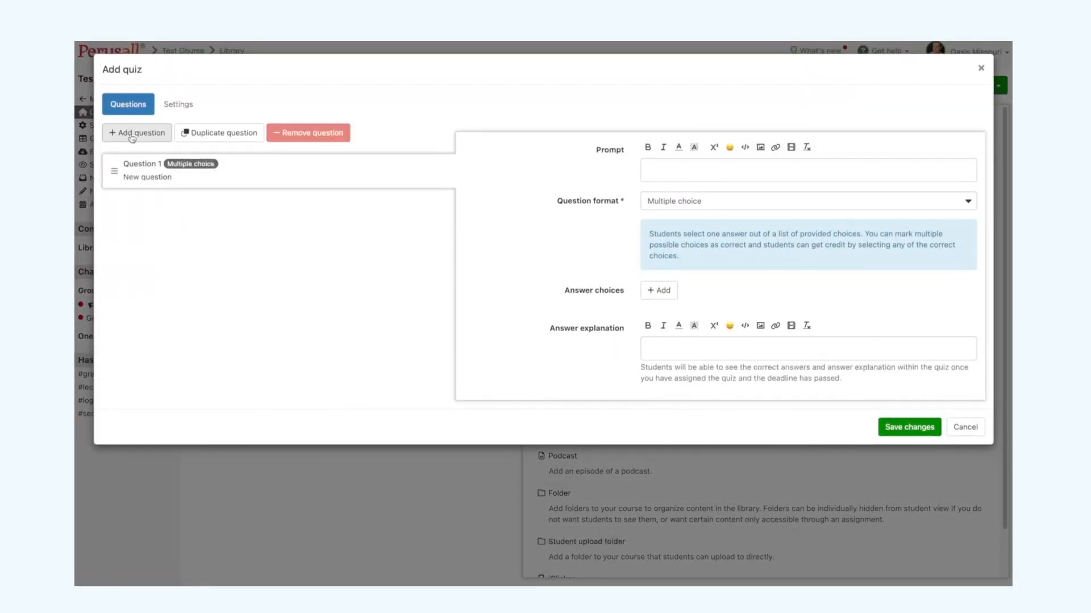
{"action": "mouse_move", "coordinate": [670, 130]}
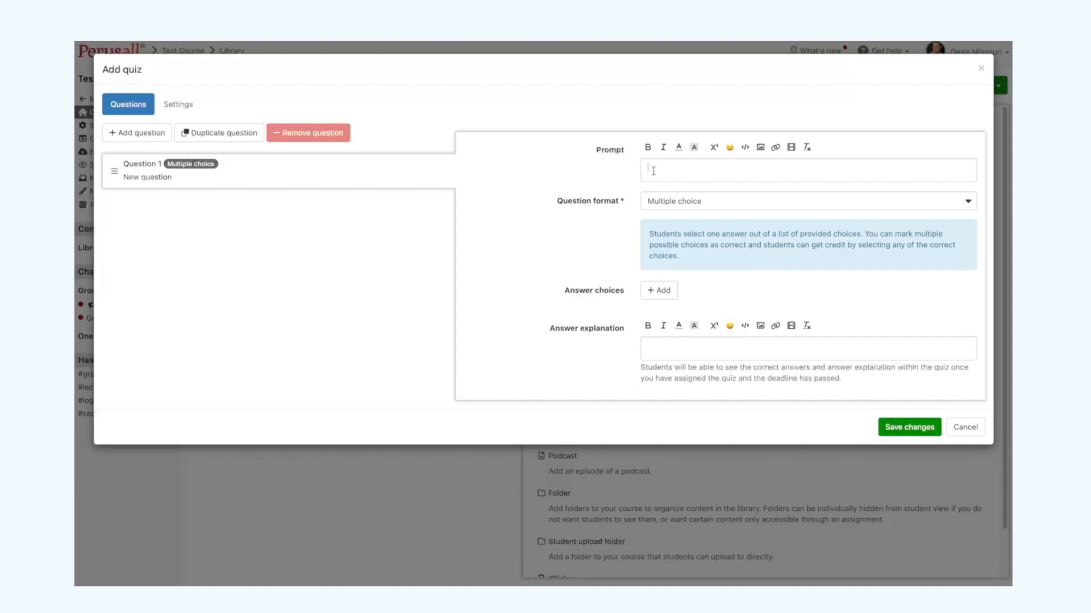
{"action": "mouse_move", "coordinate": [728, 197]}
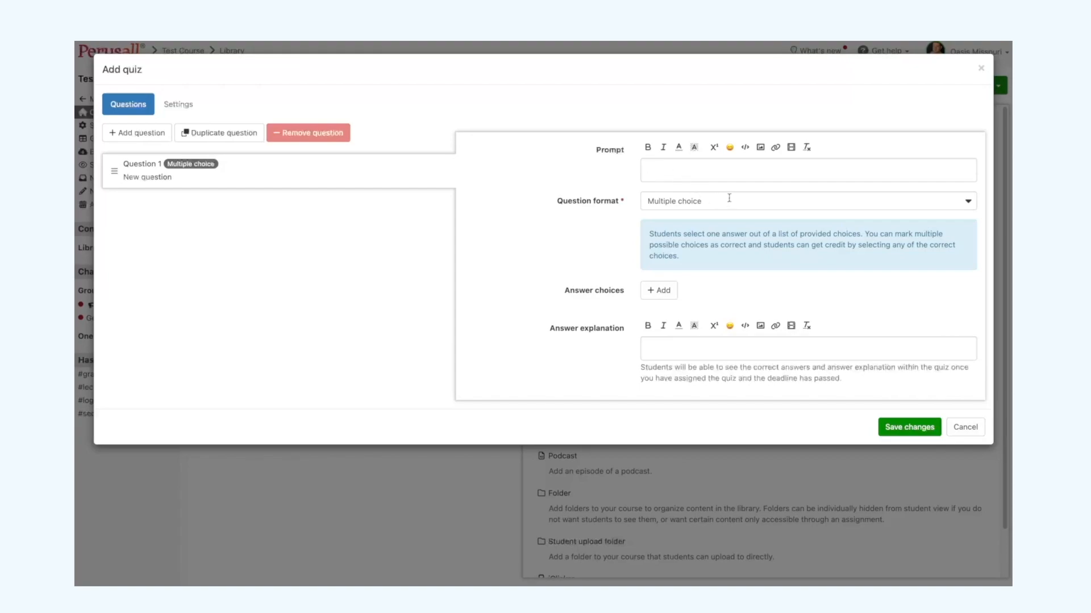
Switch the first question's format from Short answer to Essay.
{"action": "left_click", "coordinate": [807, 201]}
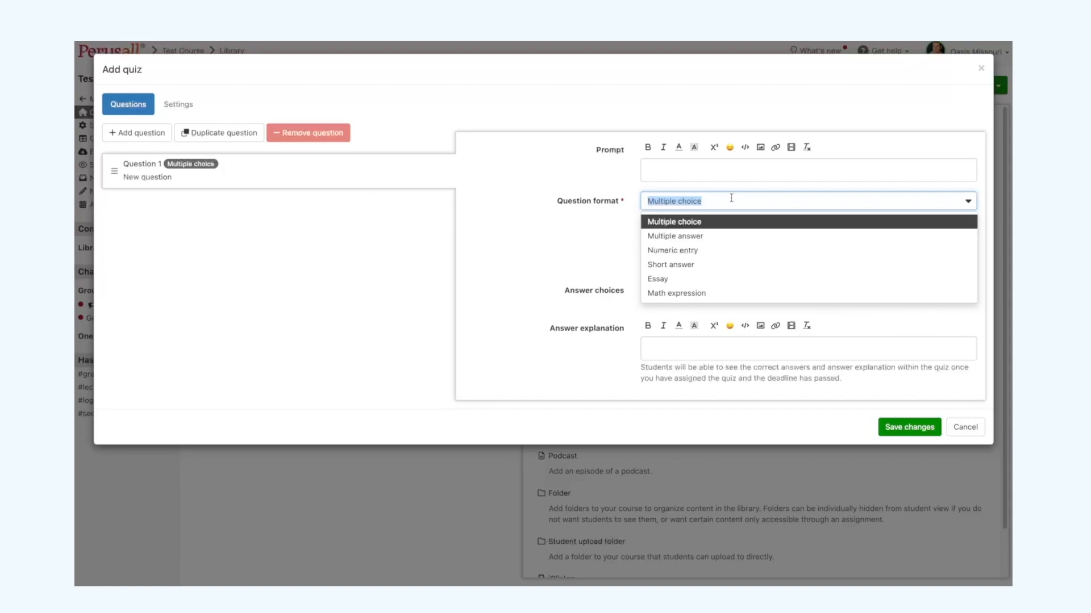
{"action": "mouse_move", "coordinate": [674, 236]}
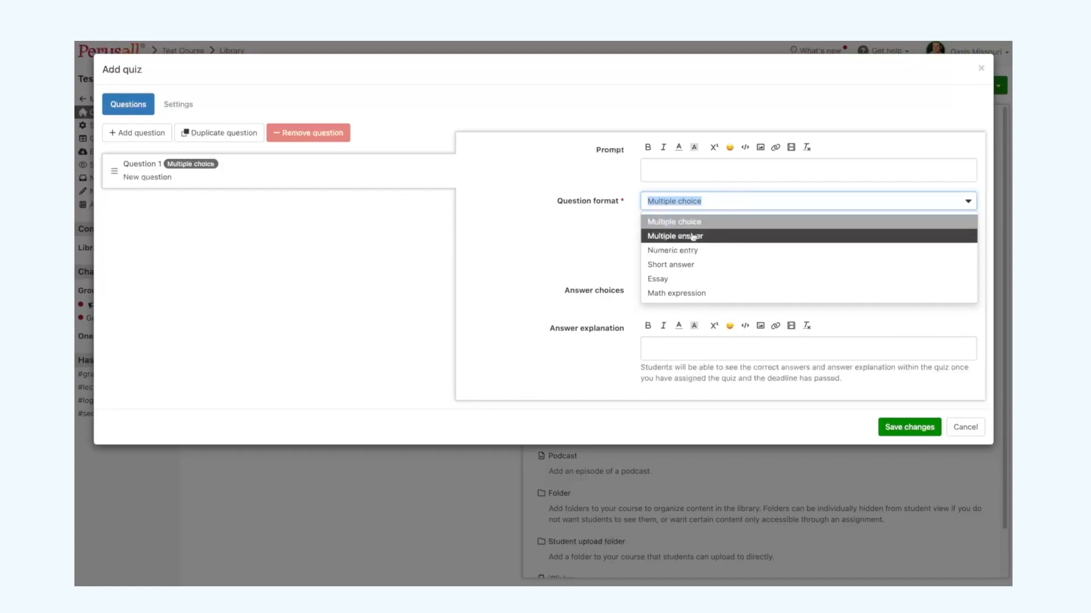
{"action": "mouse_move", "coordinate": [681, 264]}
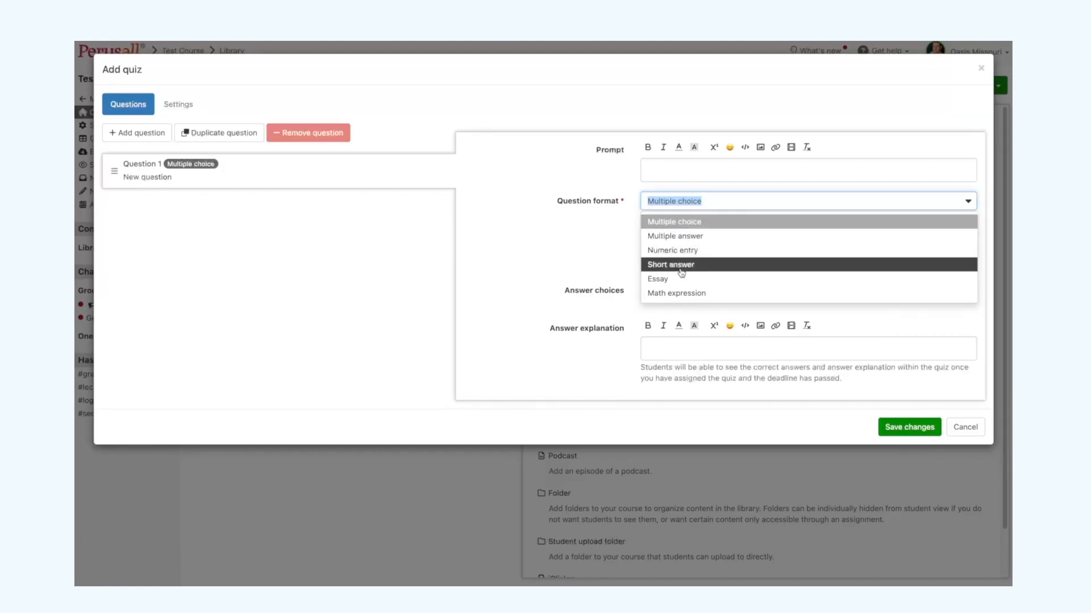
{"action": "left_click", "coordinate": [670, 264]}
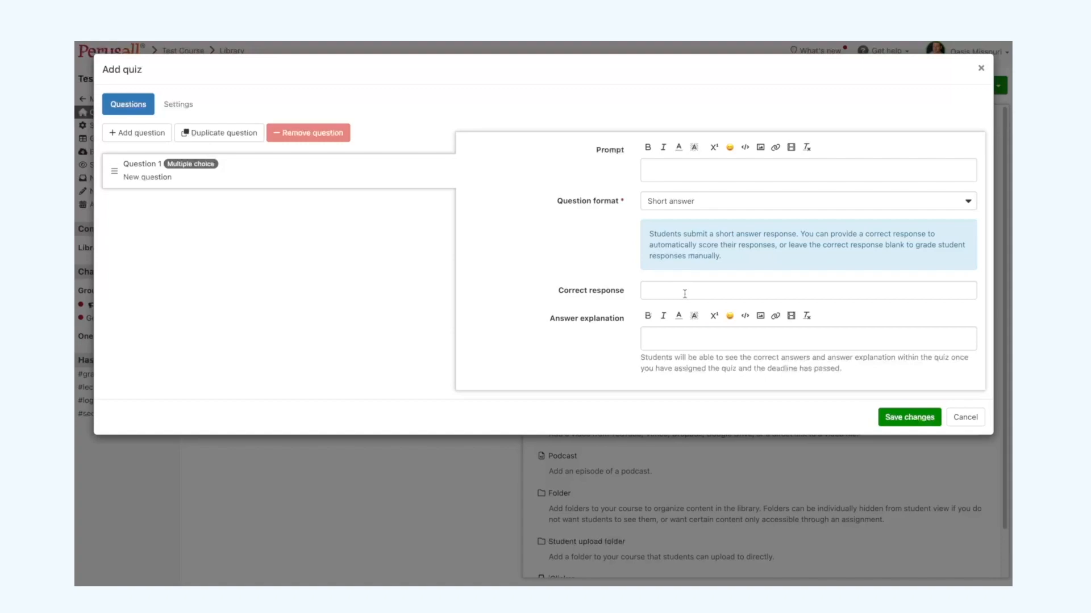
{"action": "left_click", "coordinate": [807, 201]}
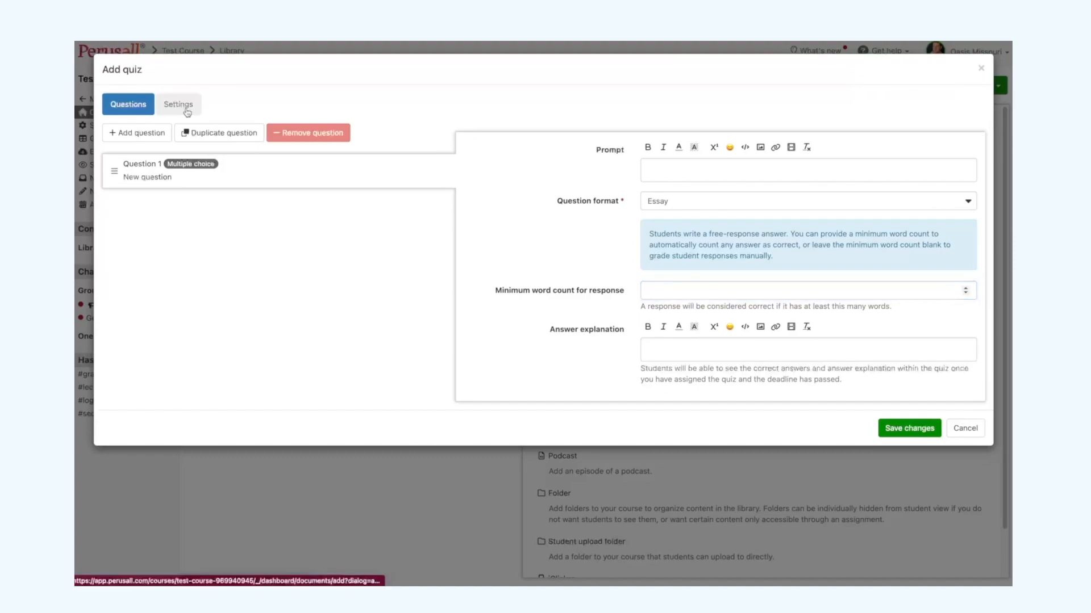
Enter 'Instructions' as the quiz instructions in Settings and save the quiz.
{"action": "left_click", "coordinate": [177, 103]}
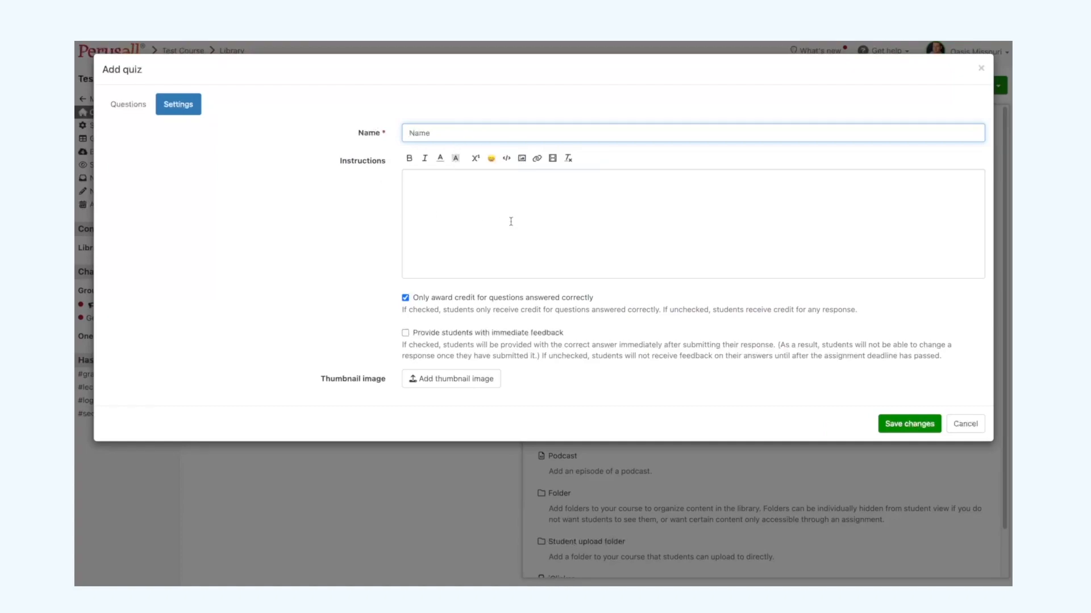
{"action": "type", "text": "Instr"}
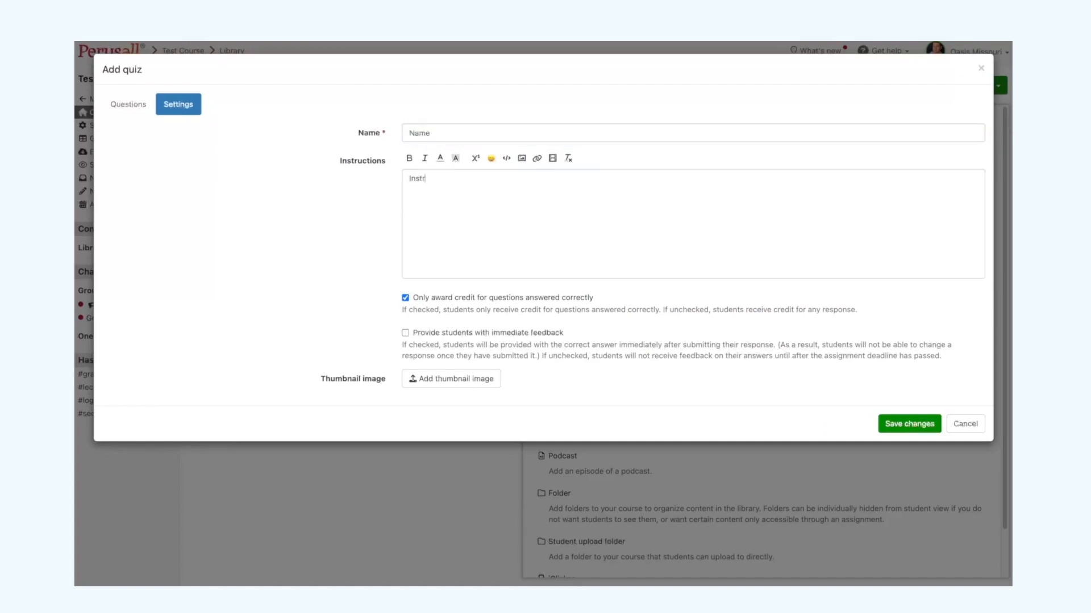
{"action": "type", "text": "uctions"}
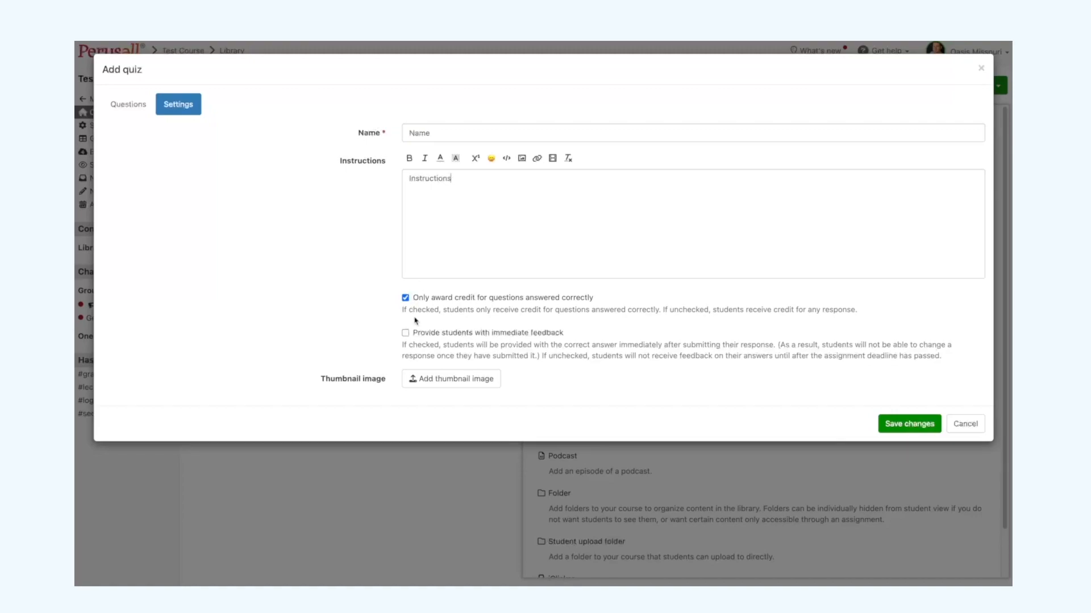
{"action": "mouse_move", "coordinate": [545, 321]}
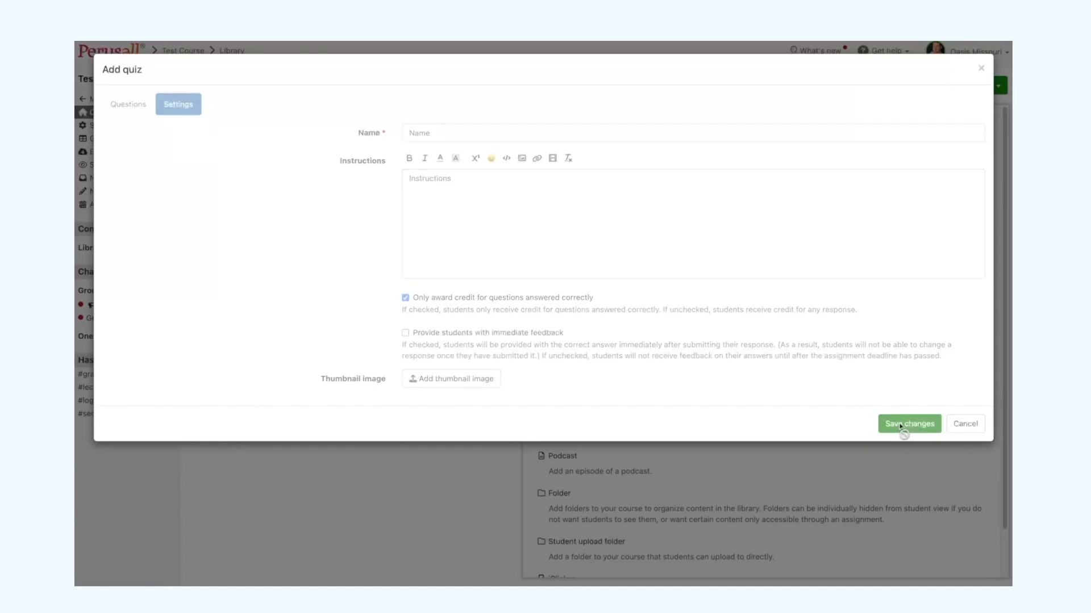
{"action": "left_click", "coordinate": [964, 424]}
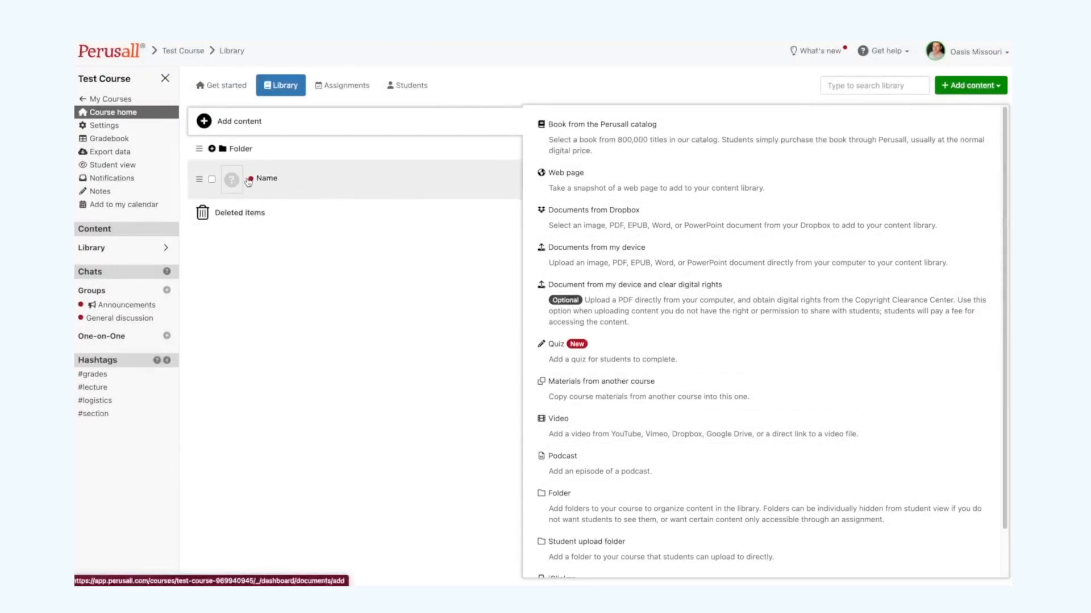
{"action": "mouse_move", "coordinate": [232, 179]}
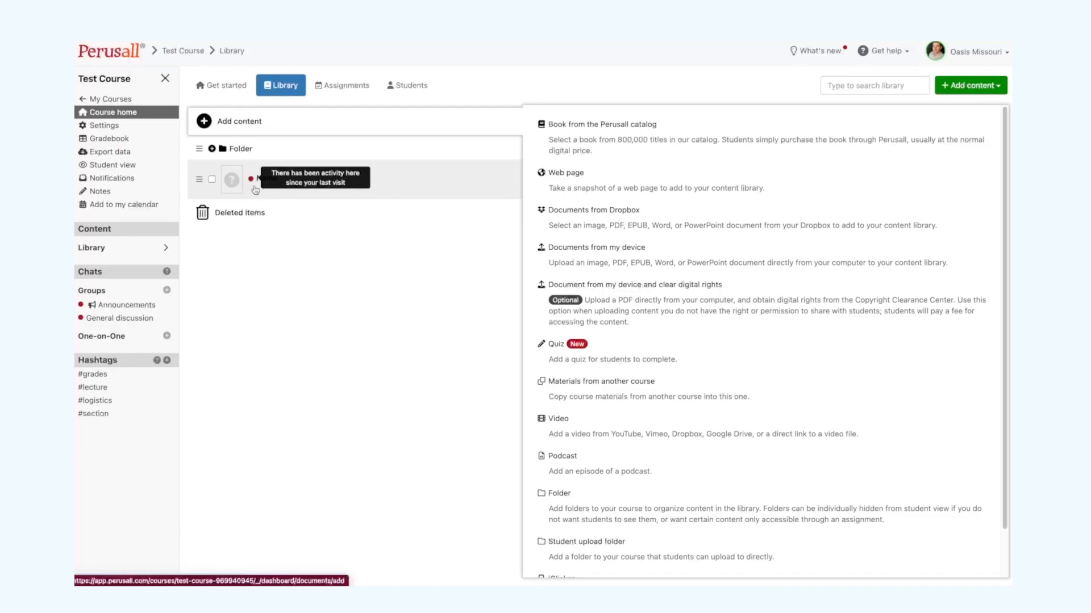
{"action": "mouse_move", "coordinate": [273, 163]}
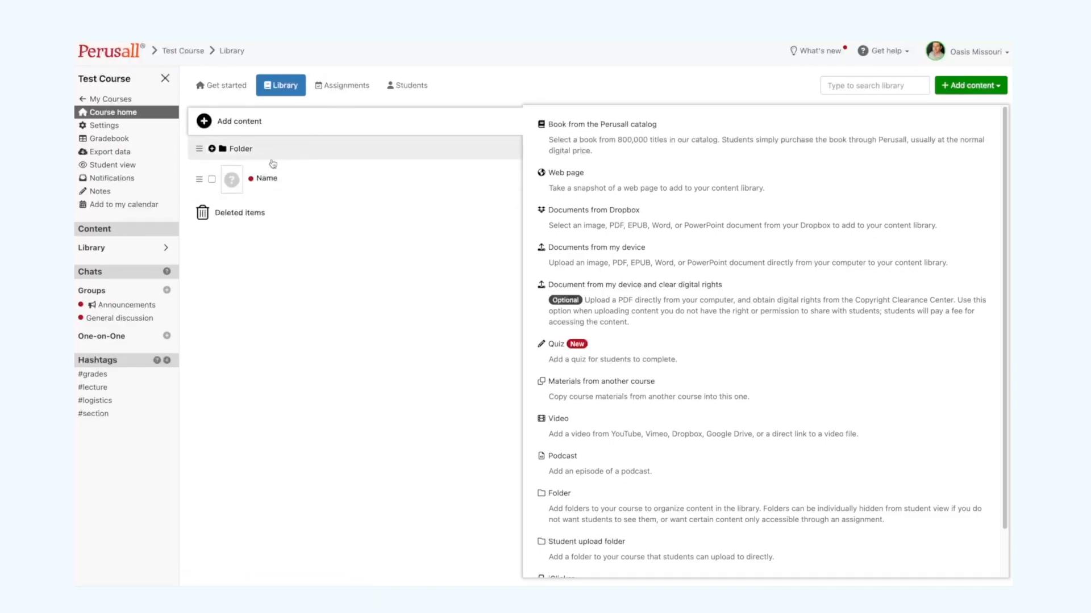
{"action": "mouse_move", "coordinate": [565, 508]}
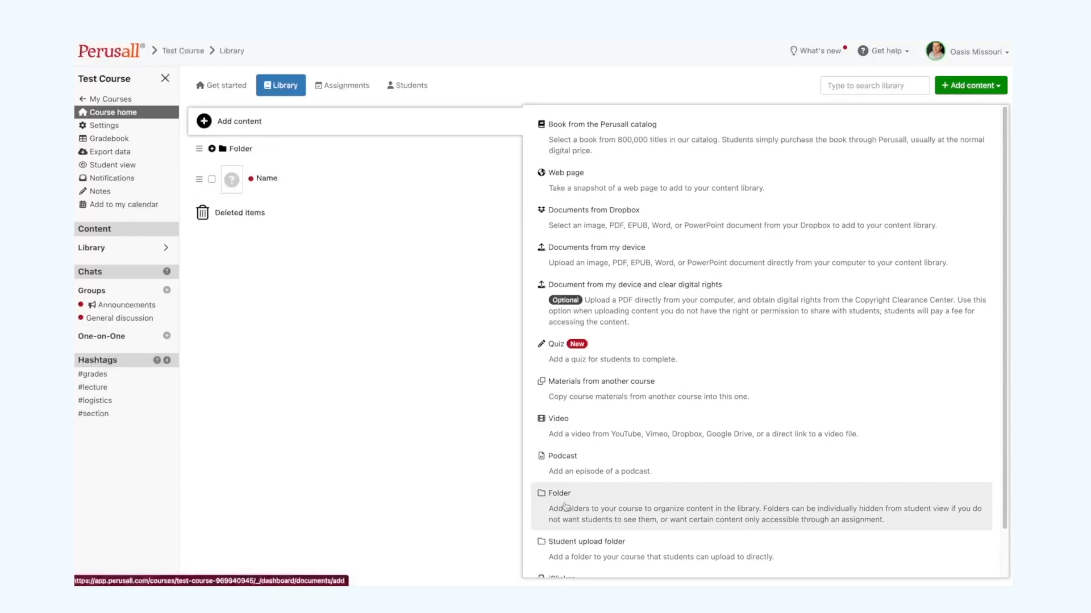
Create a library folder titled 'Quiz Folder' hidden from students.
{"action": "left_click", "coordinate": [558, 493]}
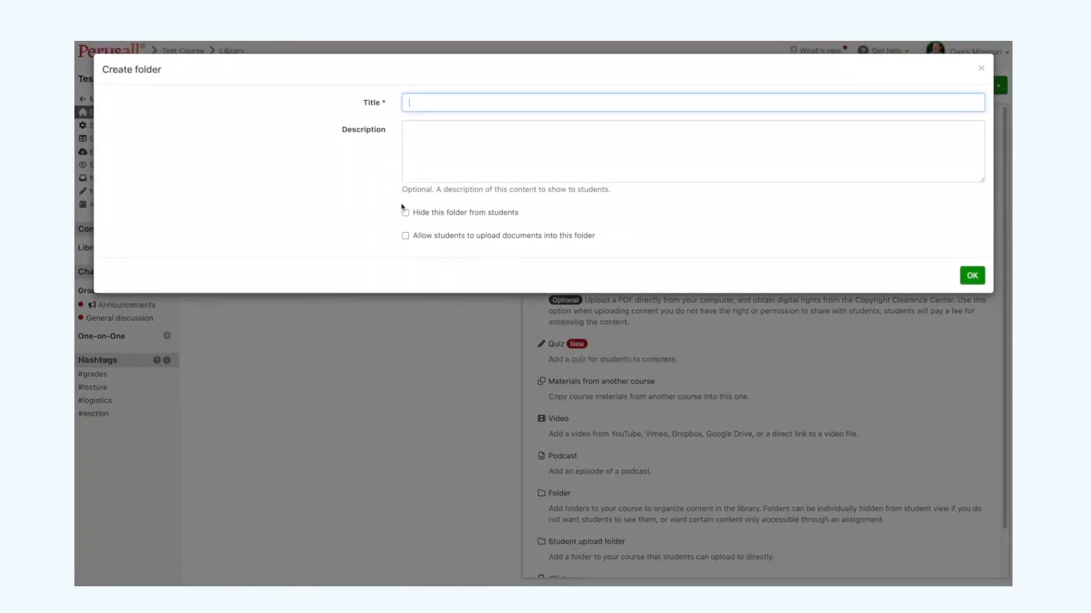
{"action": "type", "text": "Quiz Fo"}
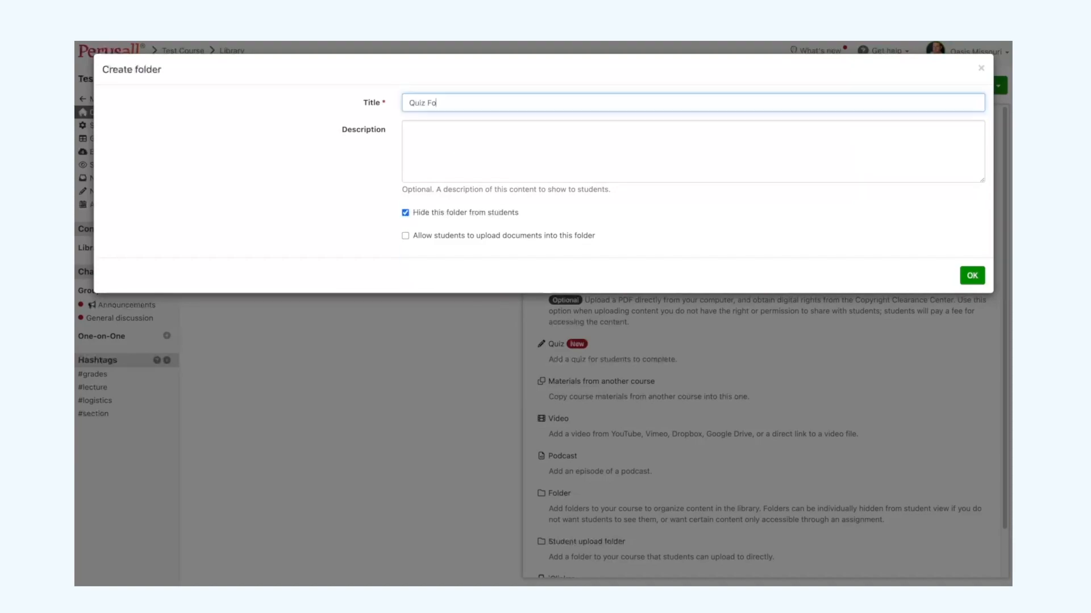
{"action": "left_click", "coordinate": [971, 275]}
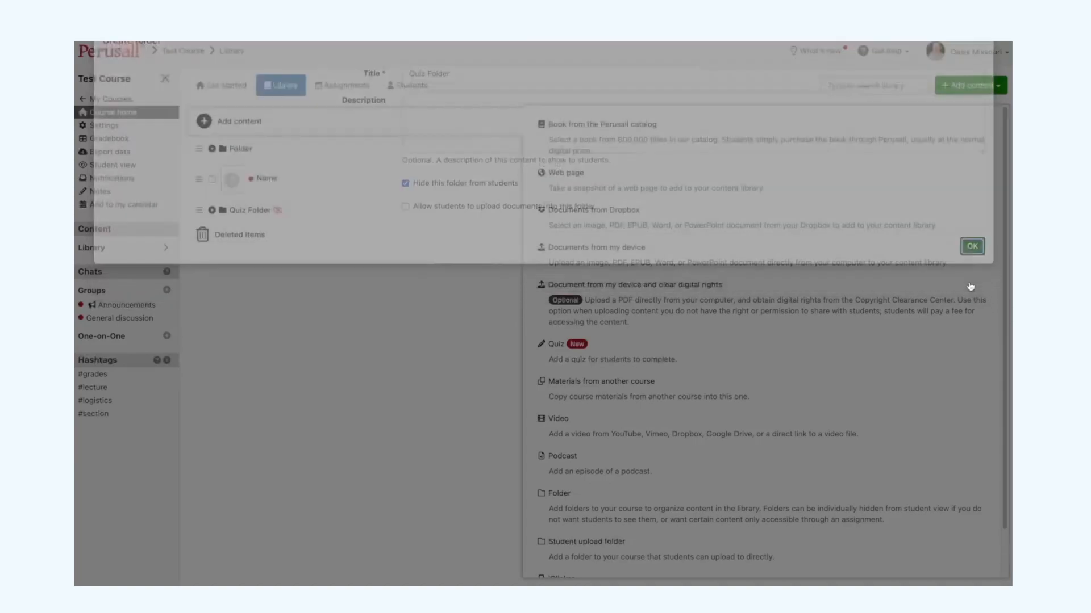
{"action": "left_click", "coordinate": [971, 246]}
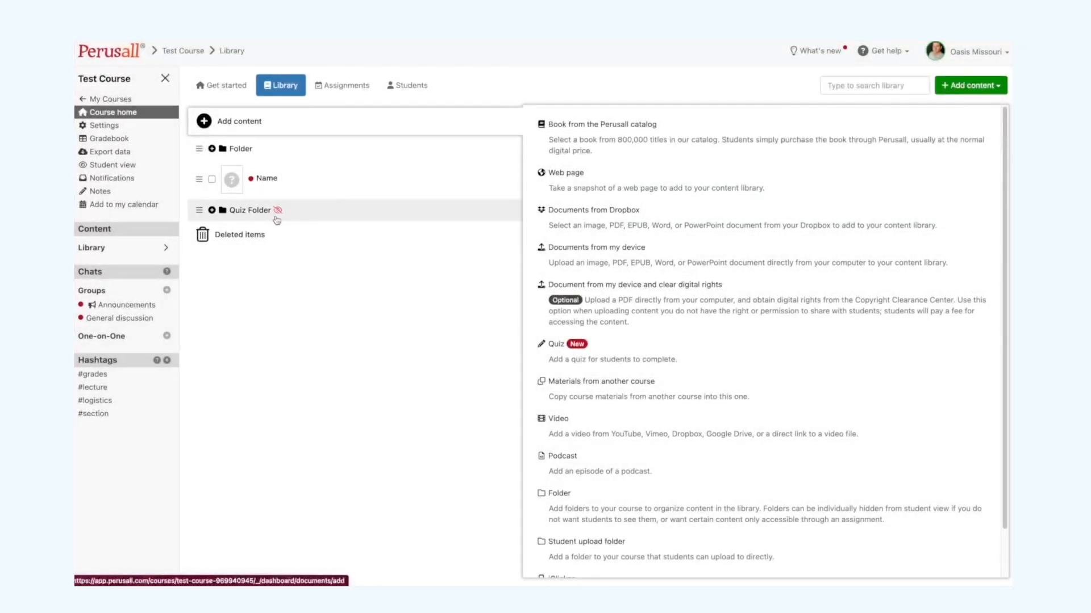
{"action": "mouse_move", "coordinate": [277, 211]}
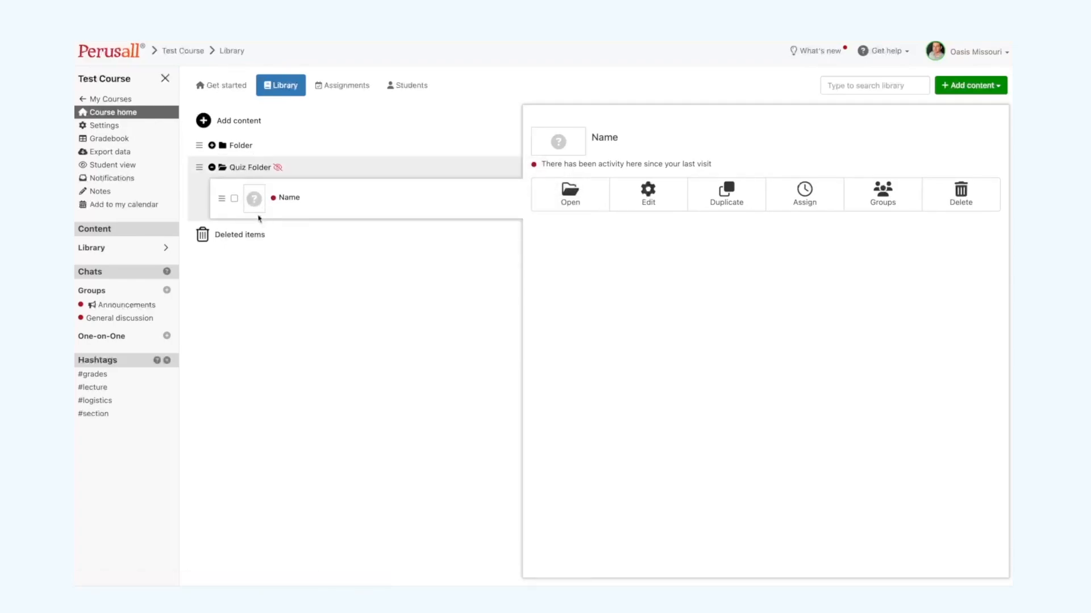
{"action": "mouse_move", "coordinate": [288, 197]}
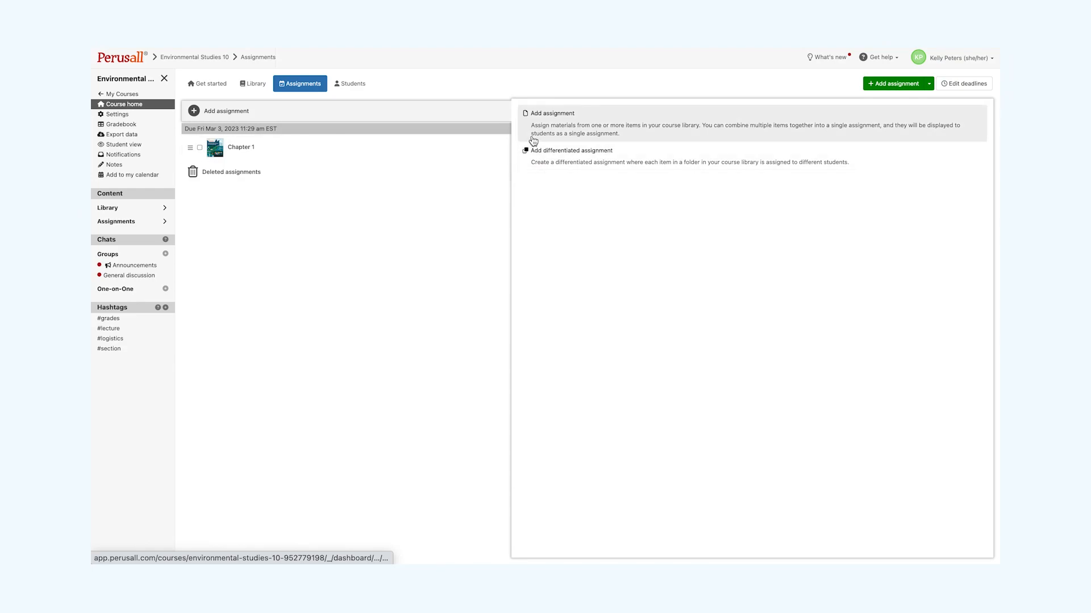
Add an assignment with Chapter 1 Quiz as the content to assign.
{"action": "left_click", "coordinate": [552, 114]}
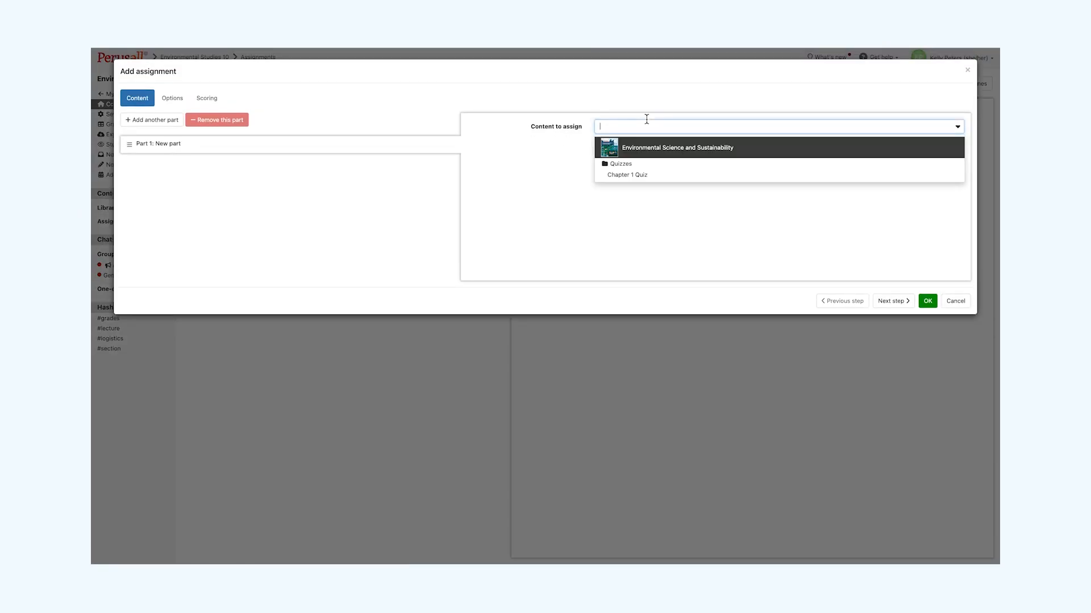
{"action": "left_click", "coordinate": [627, 175]}
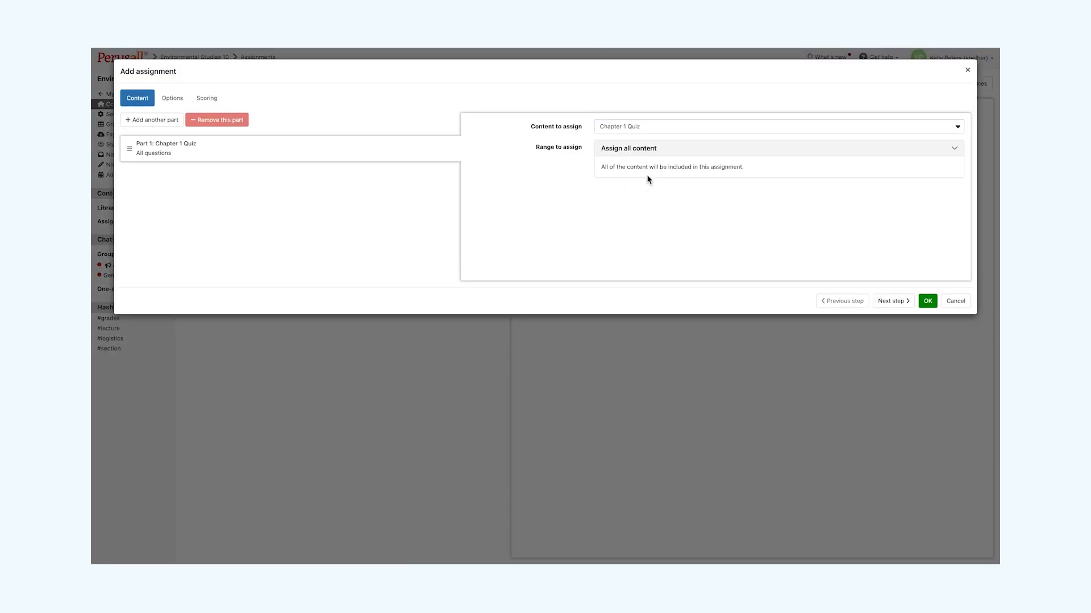
{"action": "left_click", "coordinate": [926, 301]}
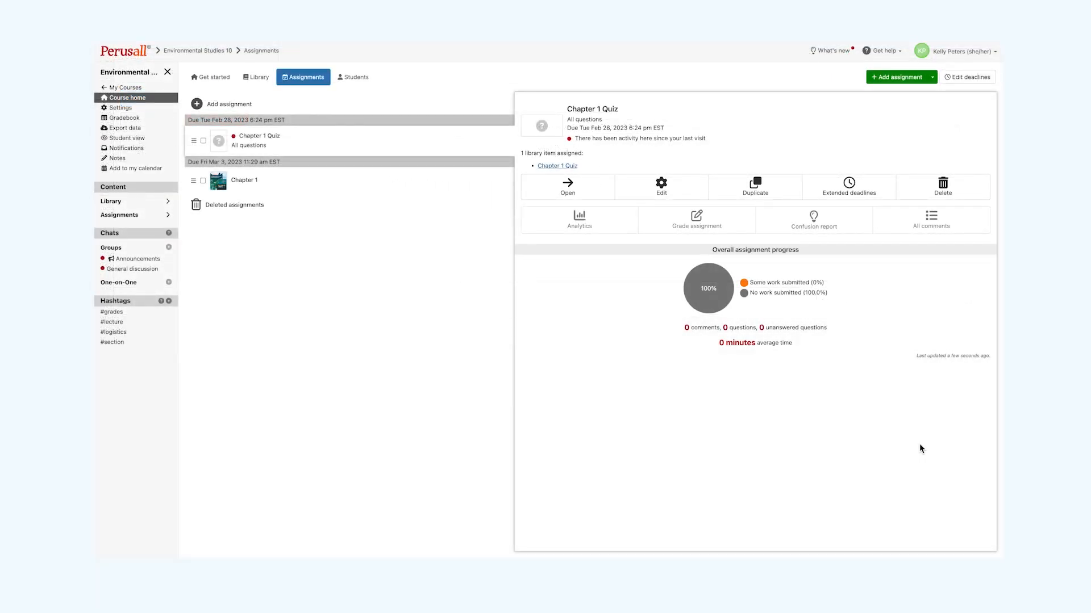